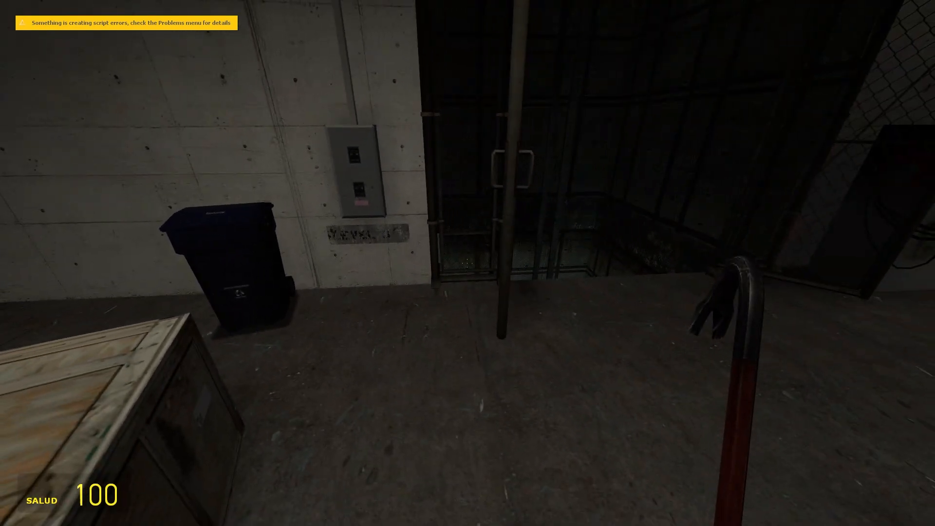
pyautogui.moveTo(468, 263)
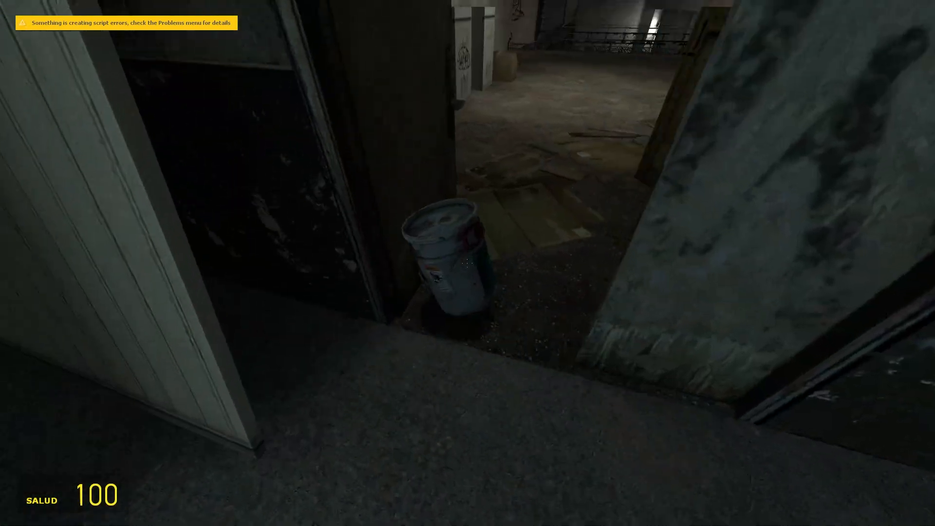
pyautogui.moveTo(467, 263)
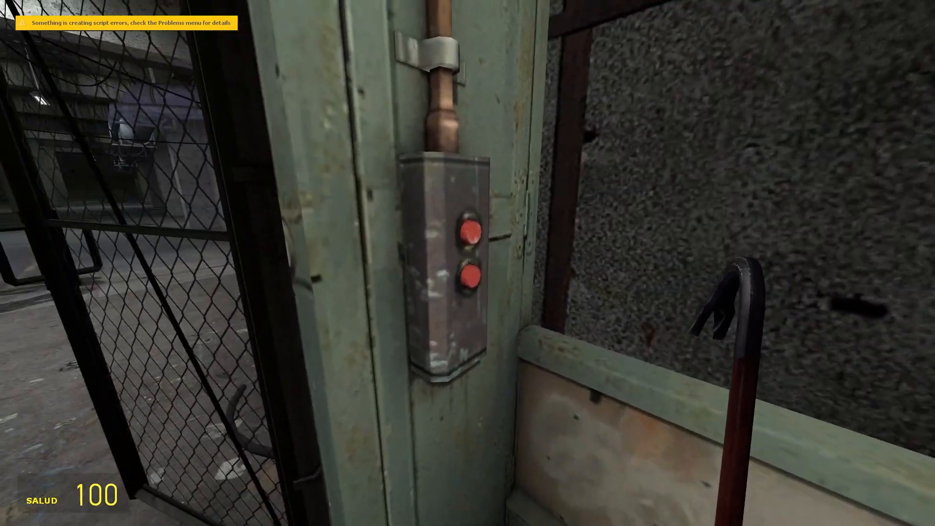
pyautogui.moveTo(468, 263)
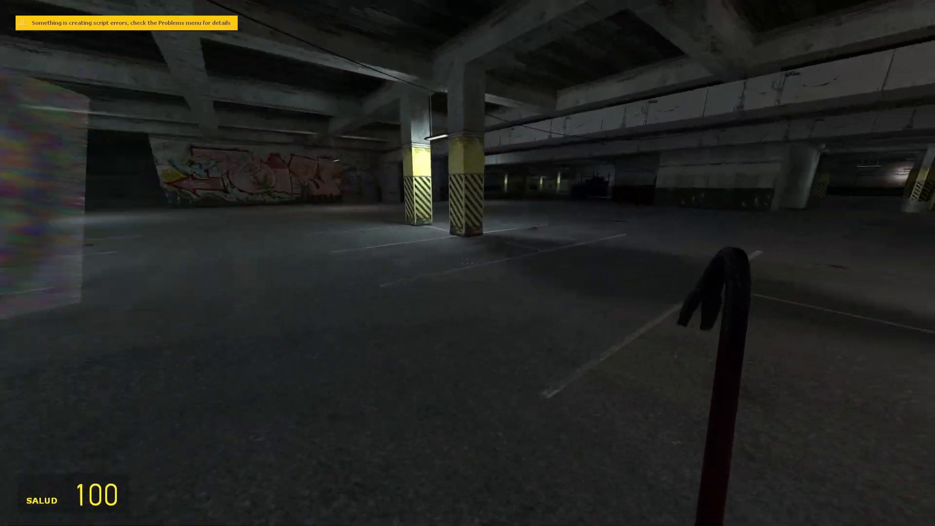
pyautogui.moveTo(467, 263)
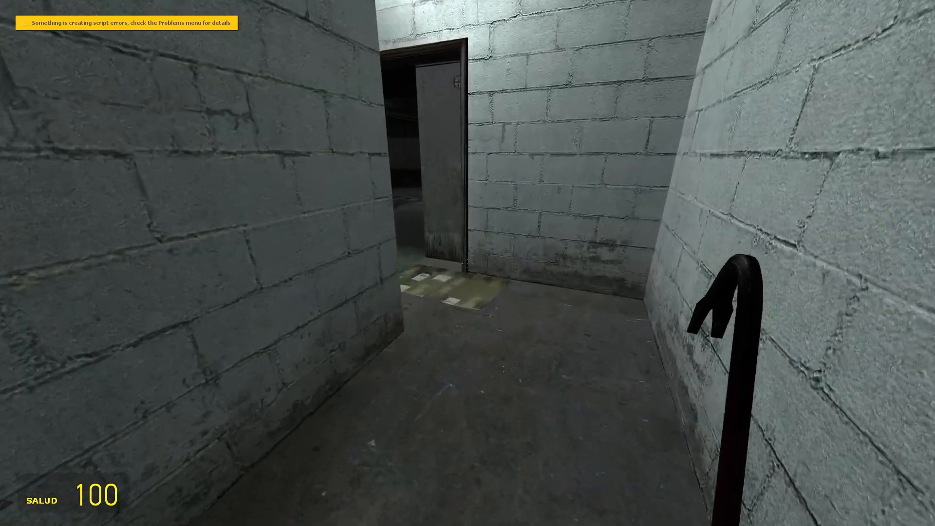
# Step: Browse a weapon category in the spawn menu's Weapons tab, swapping the crowbar for clawed hands
pyautogui.press('q')
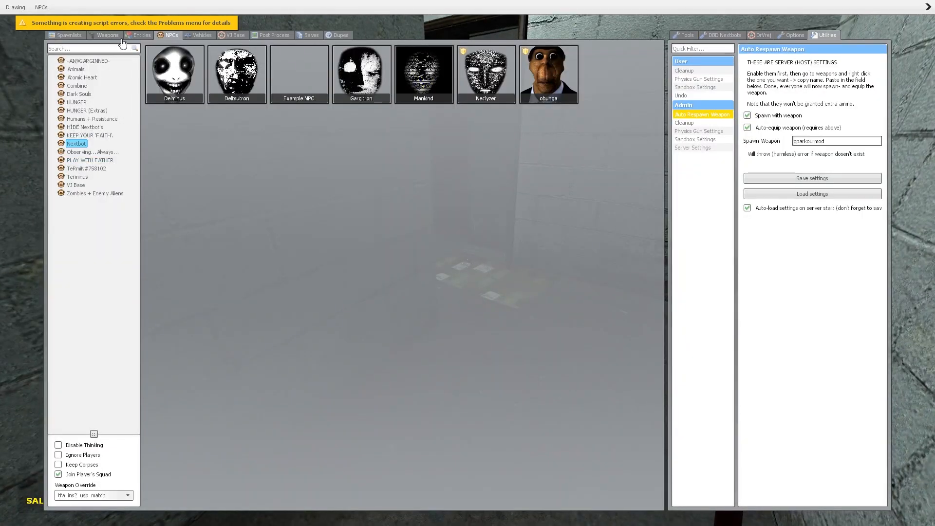
pyautogui.click(107, 35)
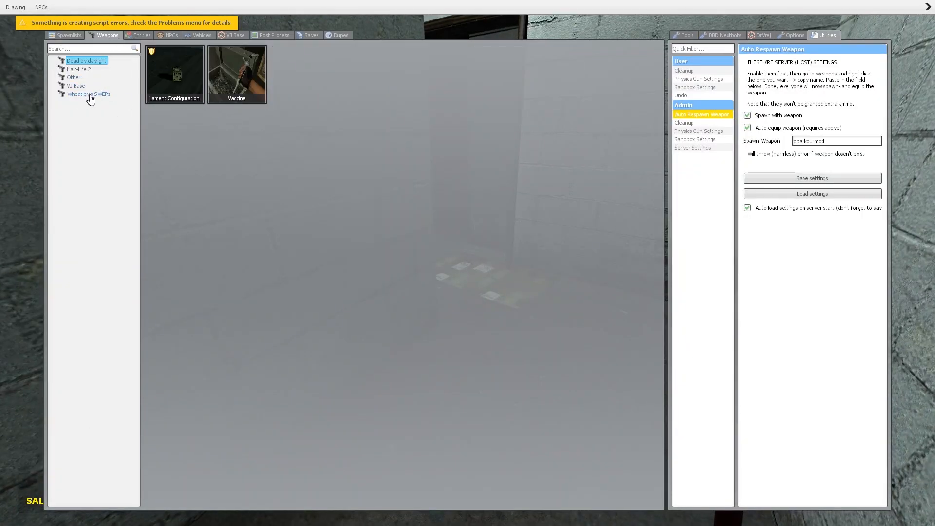
pyautogui.click(88, 93)
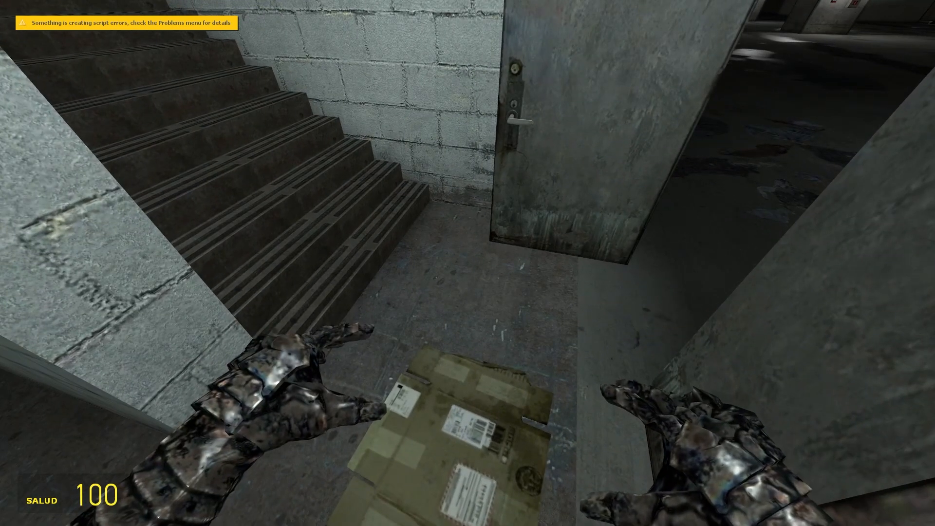
pyautogui.moveTo(468, 264)
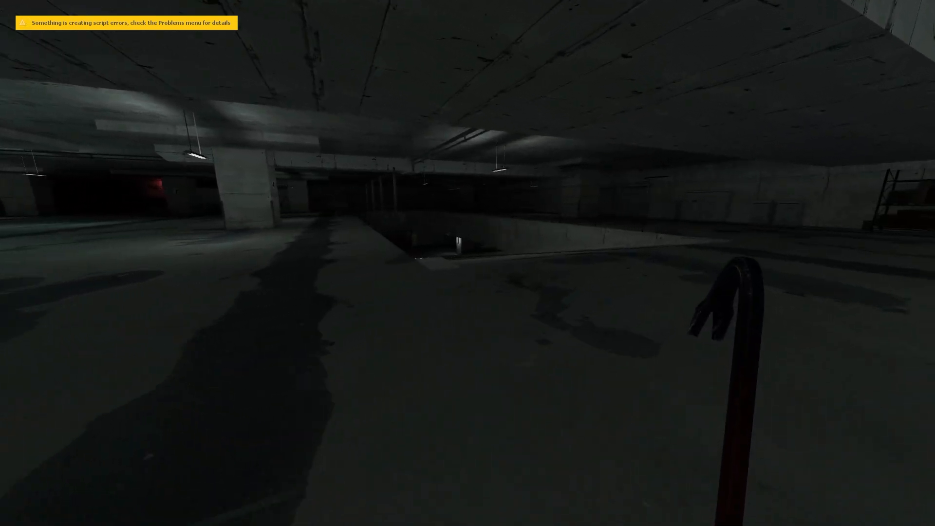
# Step: Toggle the spawn menu while running through the basement switchgear room
pyautogui.press('q')
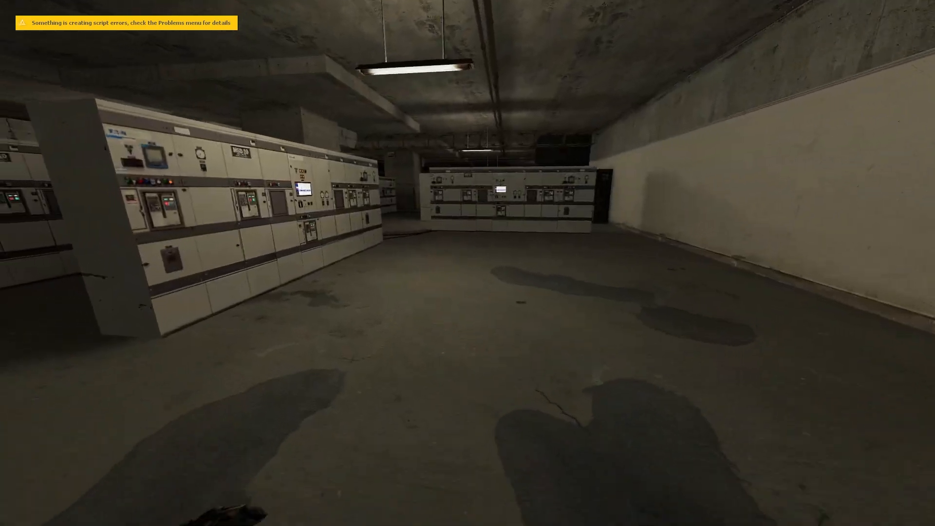
pyautogui.moveTo(468, 263)
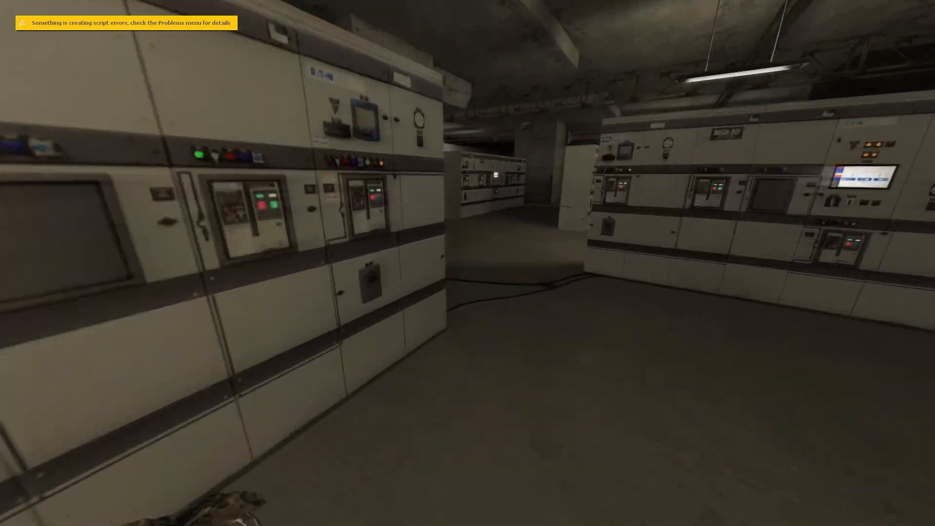
pyautogui.moveTo(467, 263)
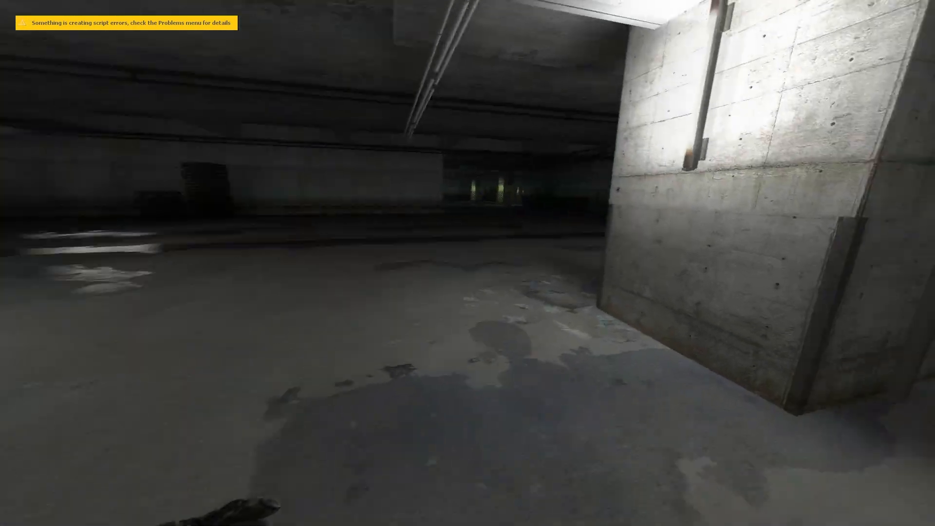
pyautogui.moveTo(468, 263)
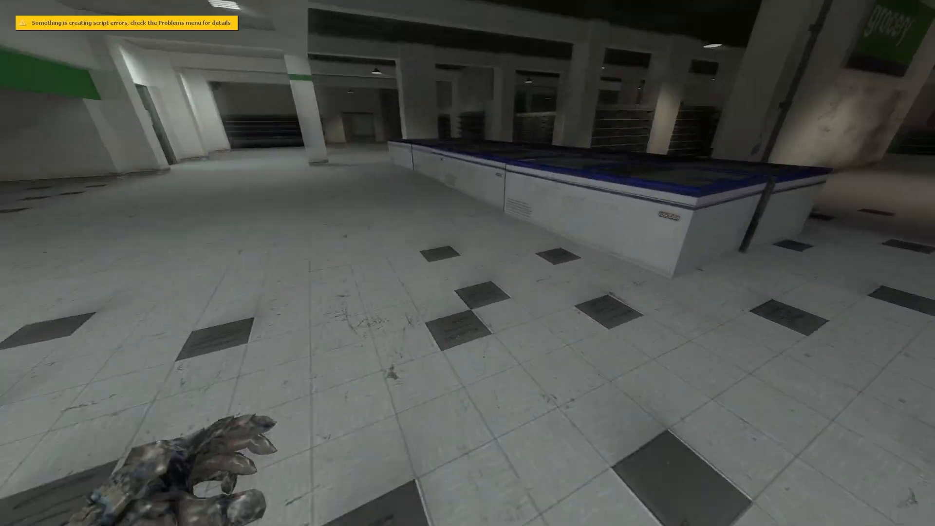
pyautogui.moveTo(468, 263)
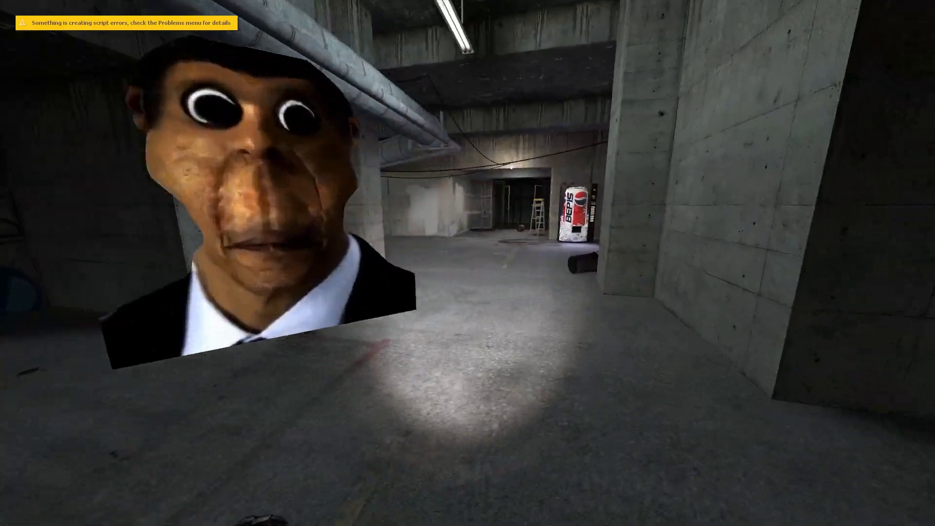
pyautogui.moveTo(467, 263)
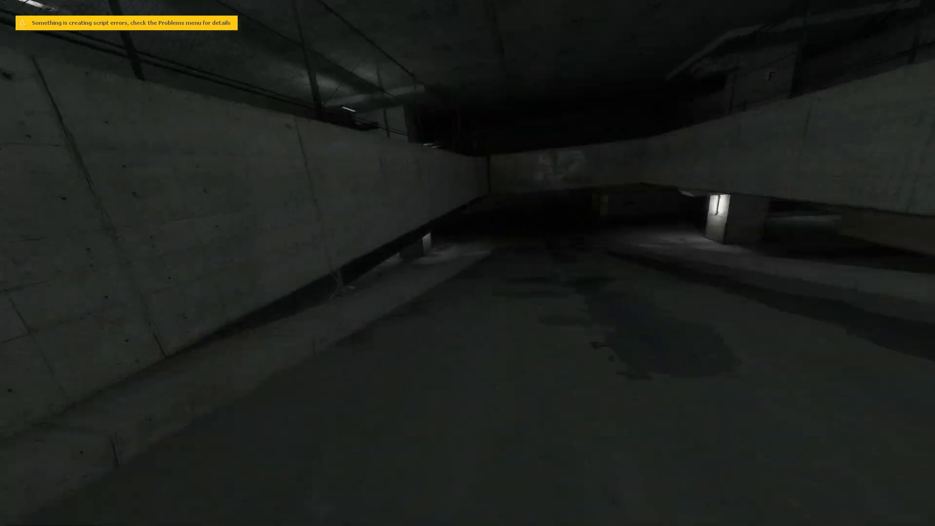
pyautogui.moveTo(468, 264)
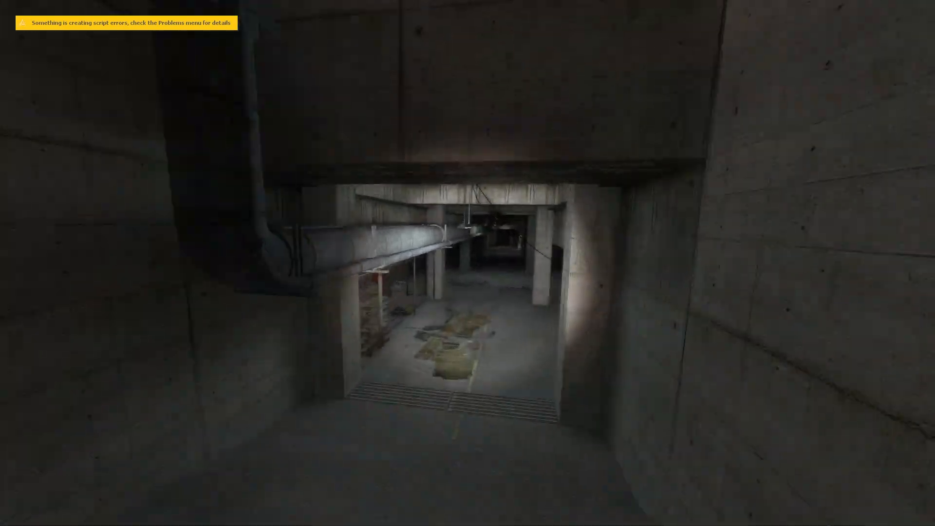
pyautogui.moveTo(468, 263)
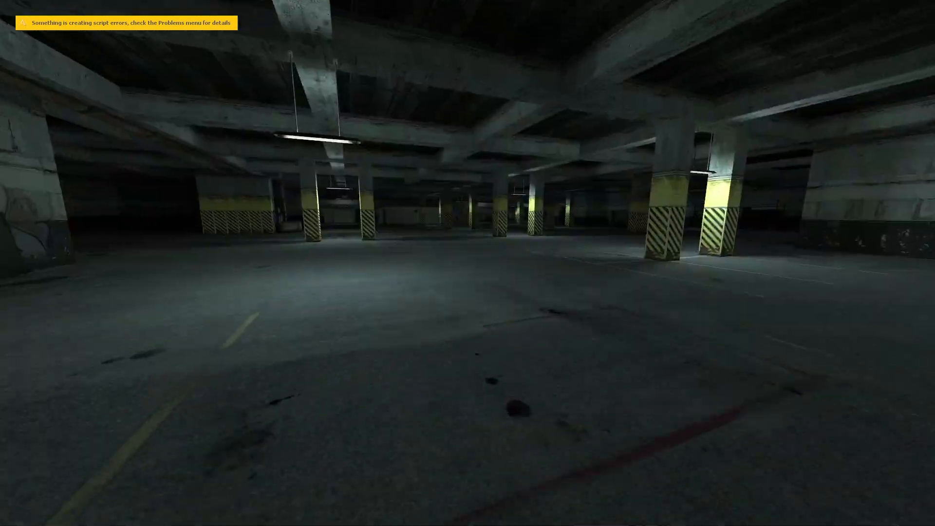